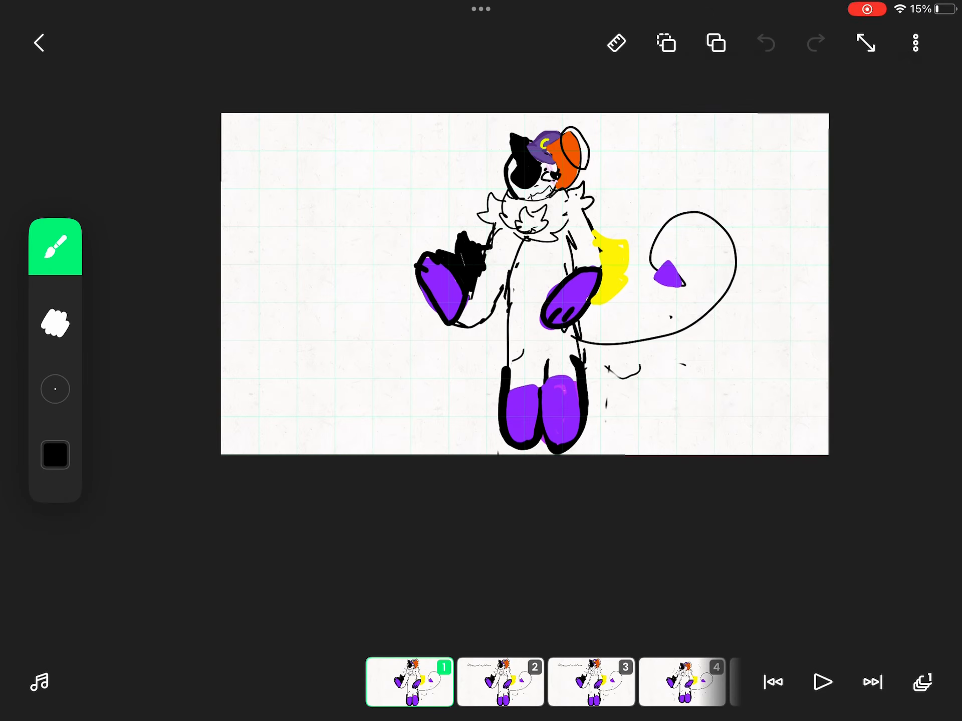
Sketch the black-outlined creature head with pink marks on frame 27
click(821, 683)
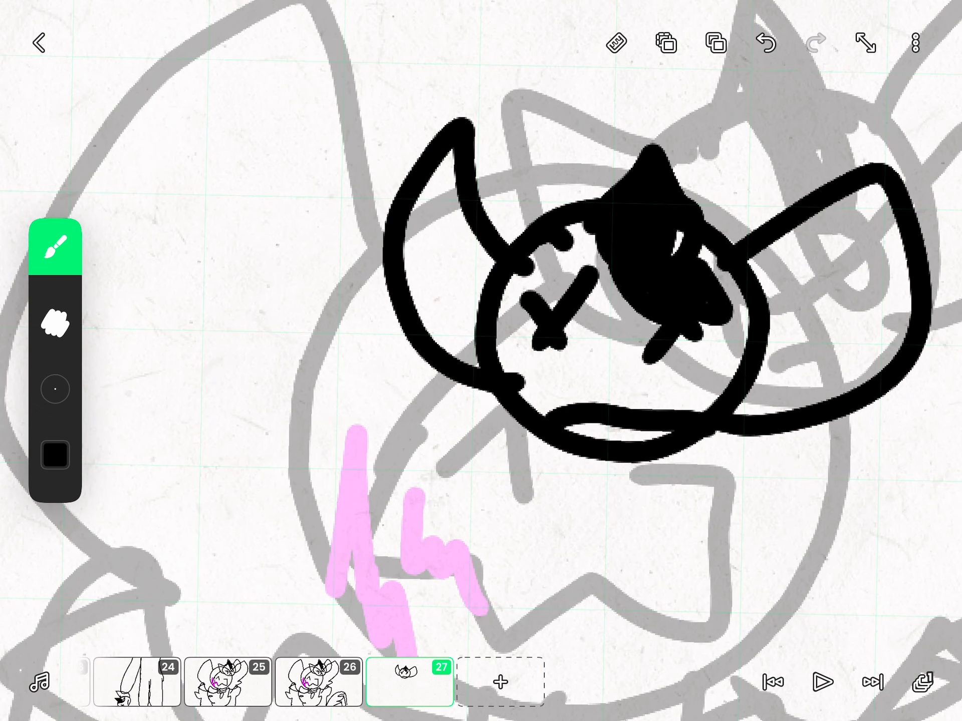
Draw the black stick figure labeled herFans with the curved shape beside it
click(54, 455)
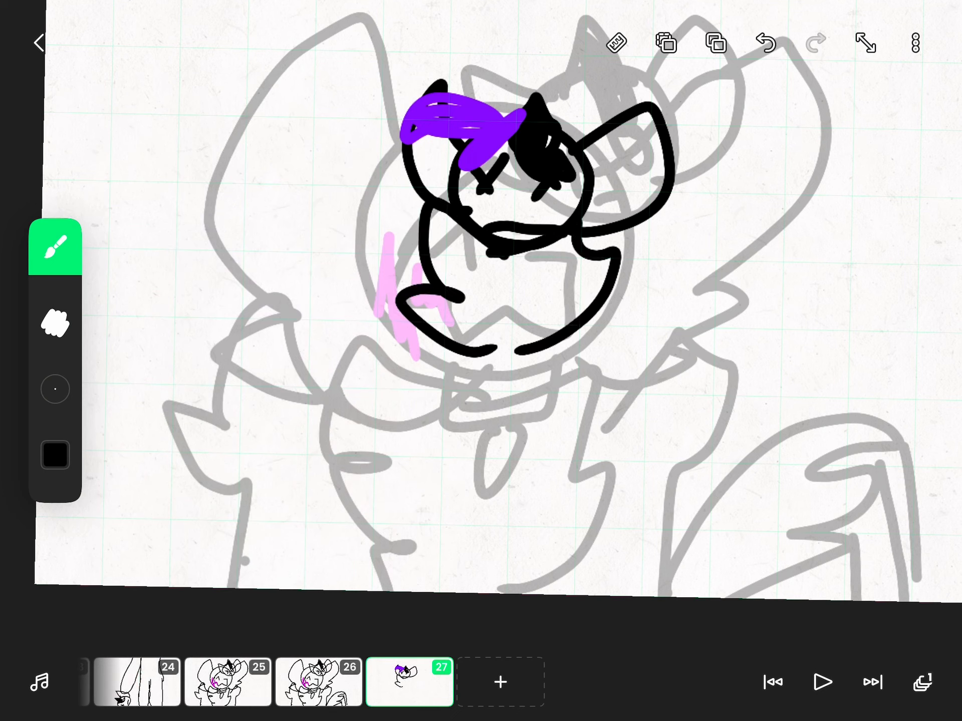
drag(233, 43, 349, 295)
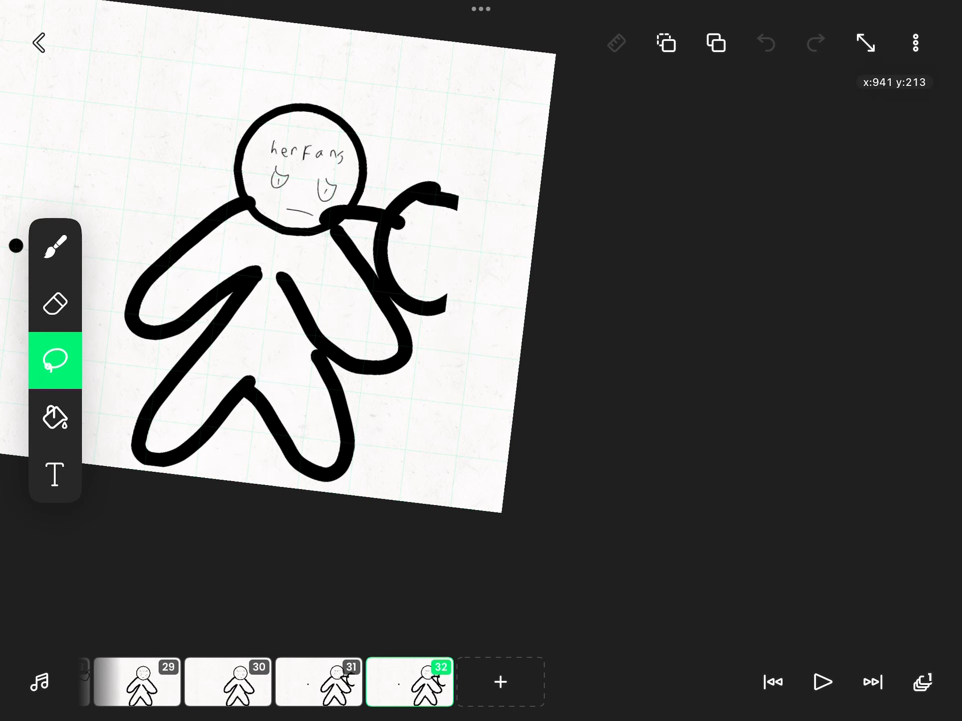
Sketch the two droopy-eyed faces and start blank frame 33
click(55, 247)
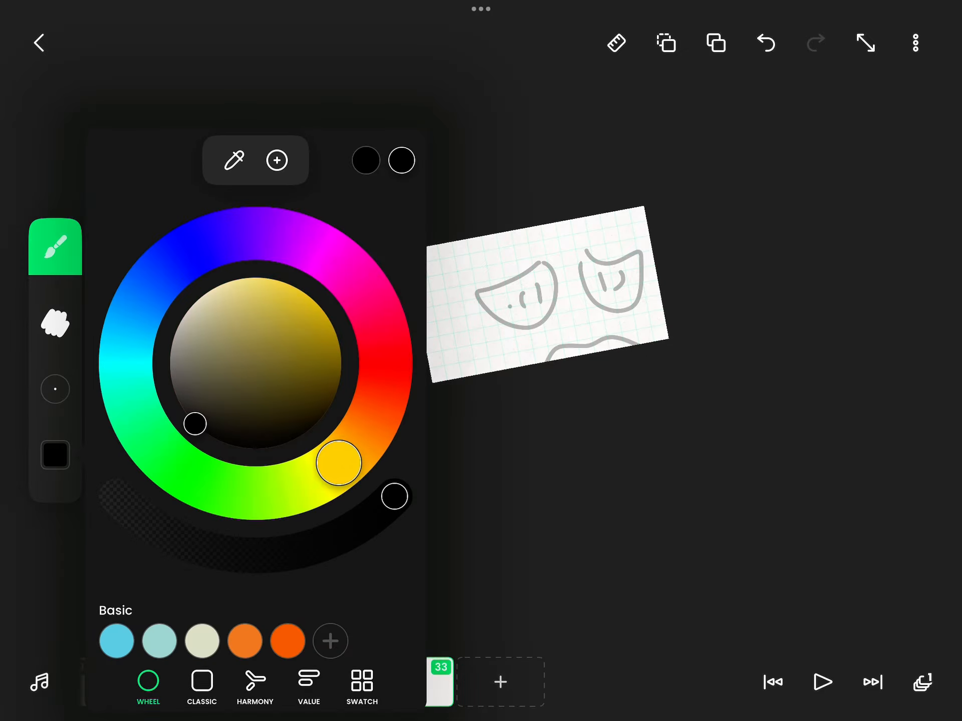
Paint frame 33 with red then orange blurred background streaks
click(55, 253)
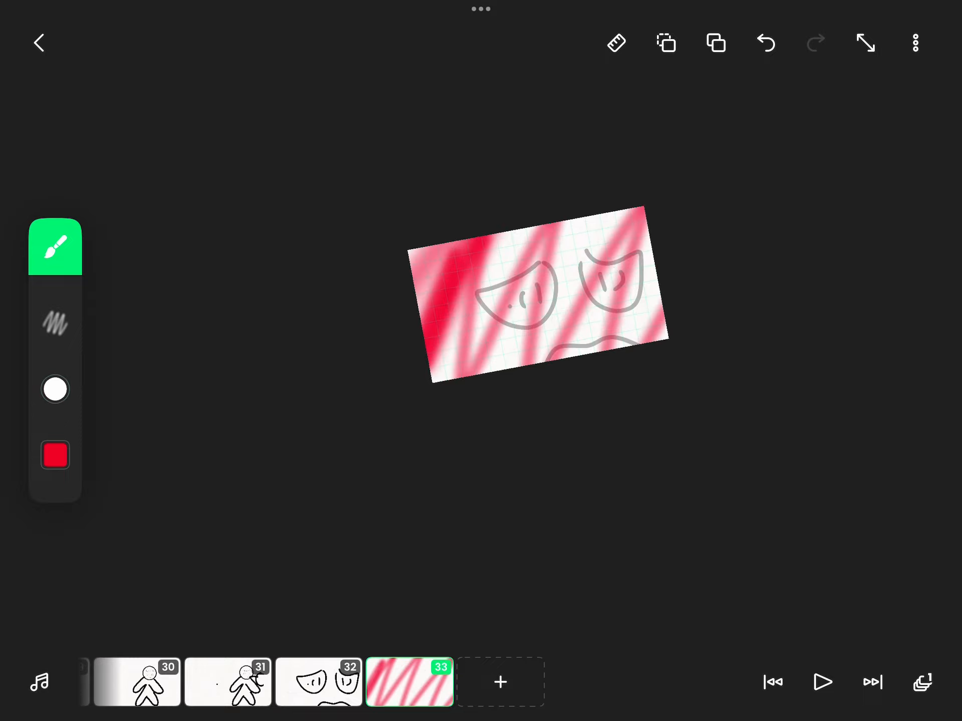
click(55, 455)
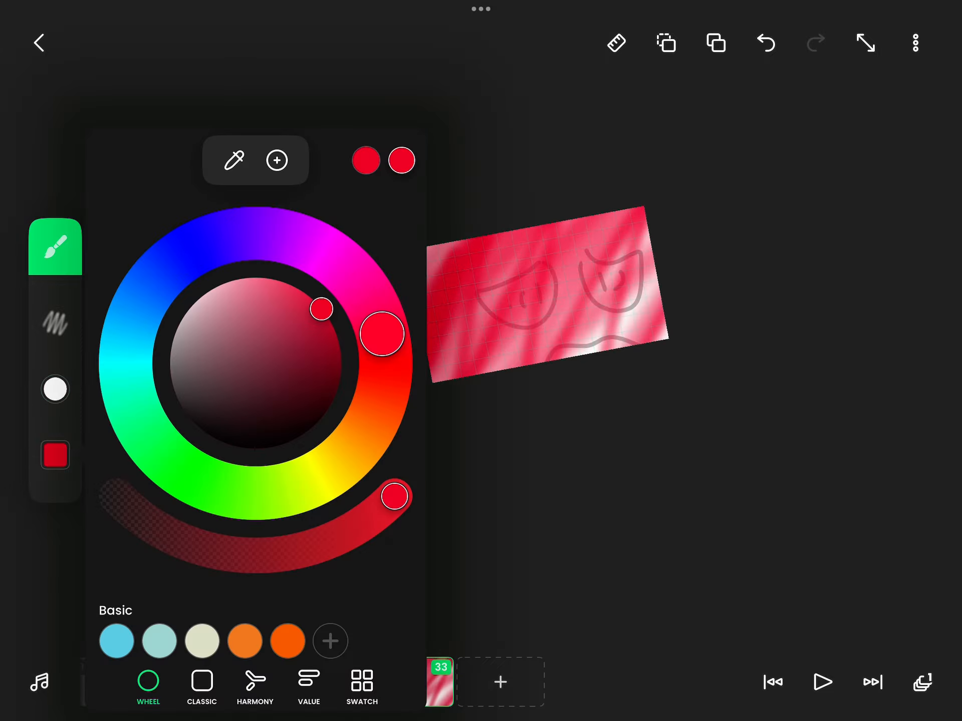
click(55, 456)
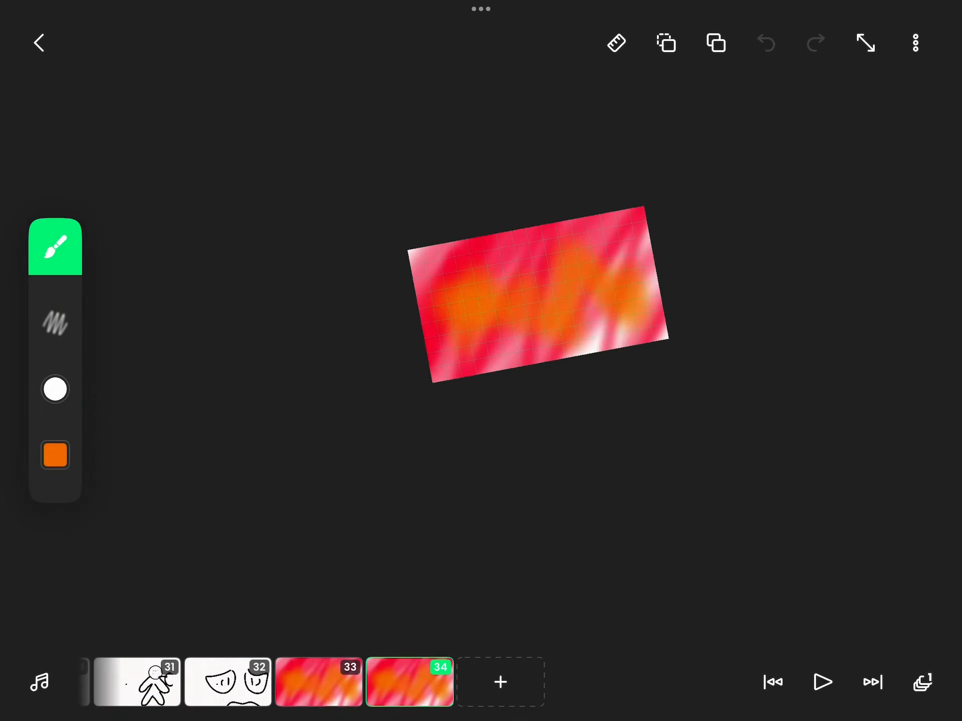
Erase the upper left of frame 34 to soften it into a pale pink wash
click(55, 247)
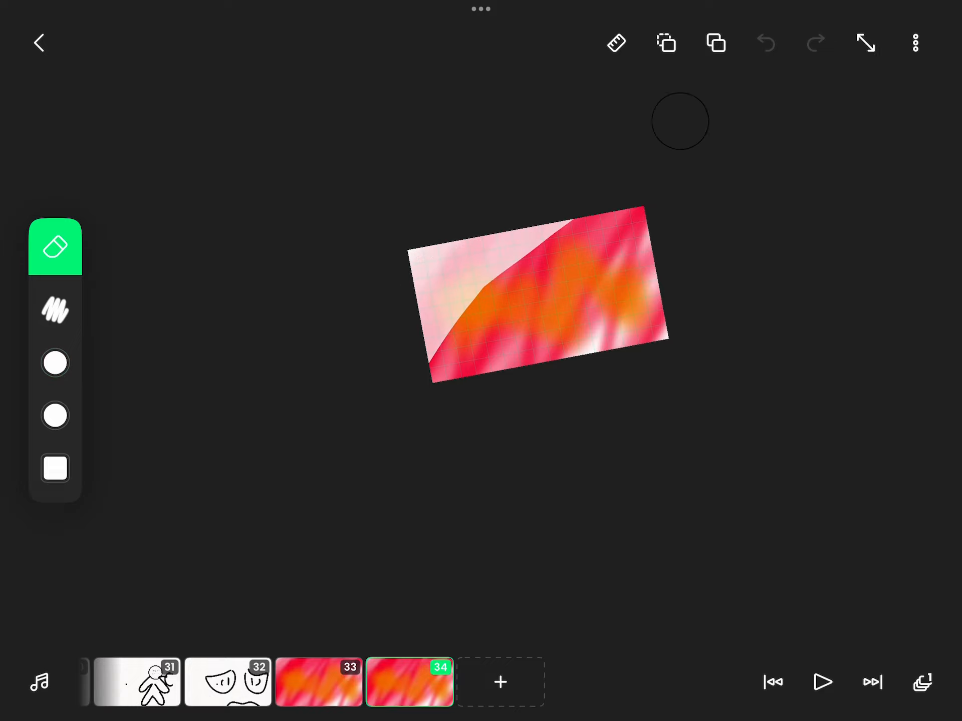
drag(679, 120, 390, 412)
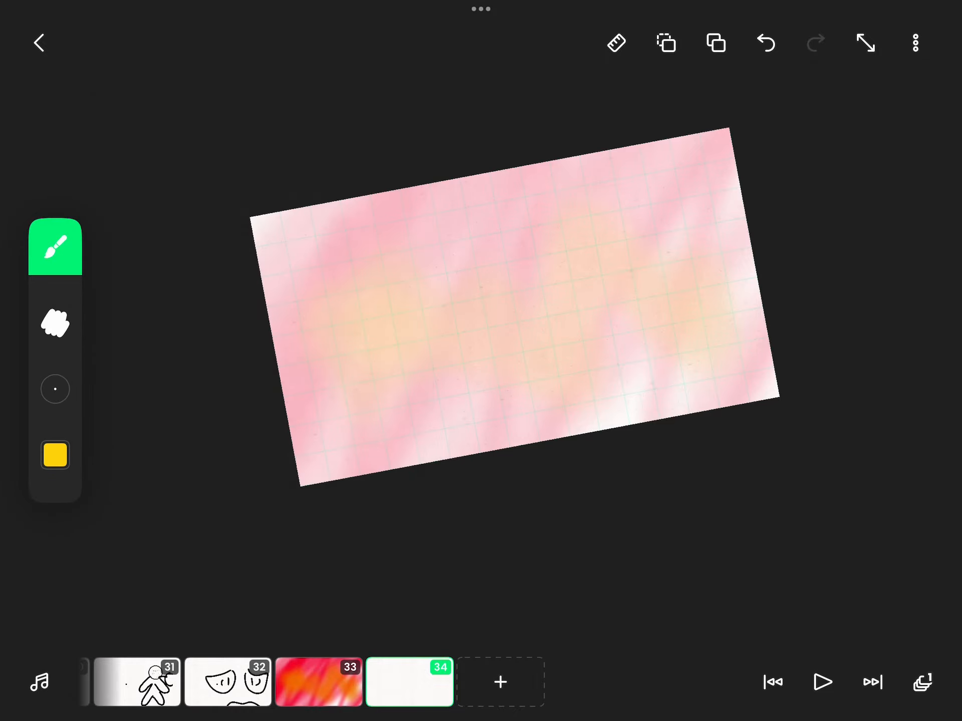
click(55, 455)
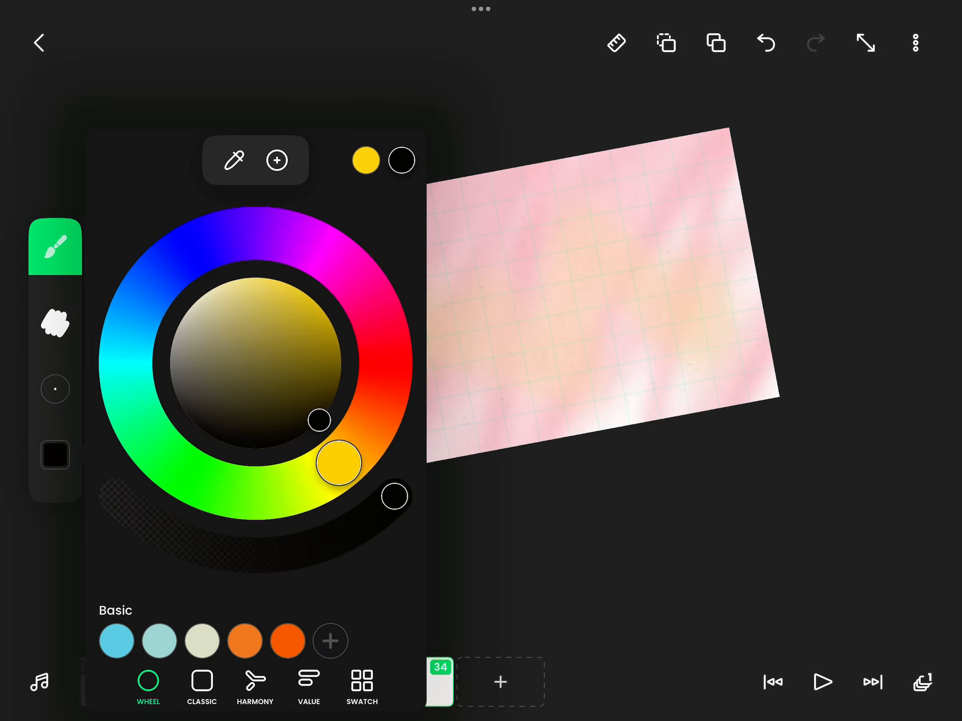